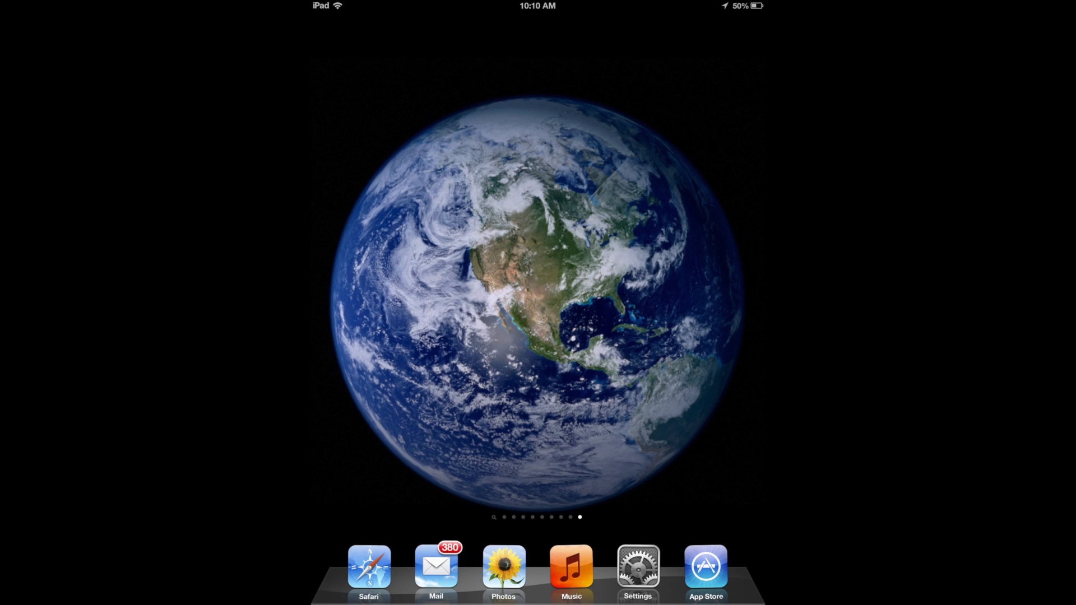
Launch Settings from the dock so the General page is showing
click(636, 568)
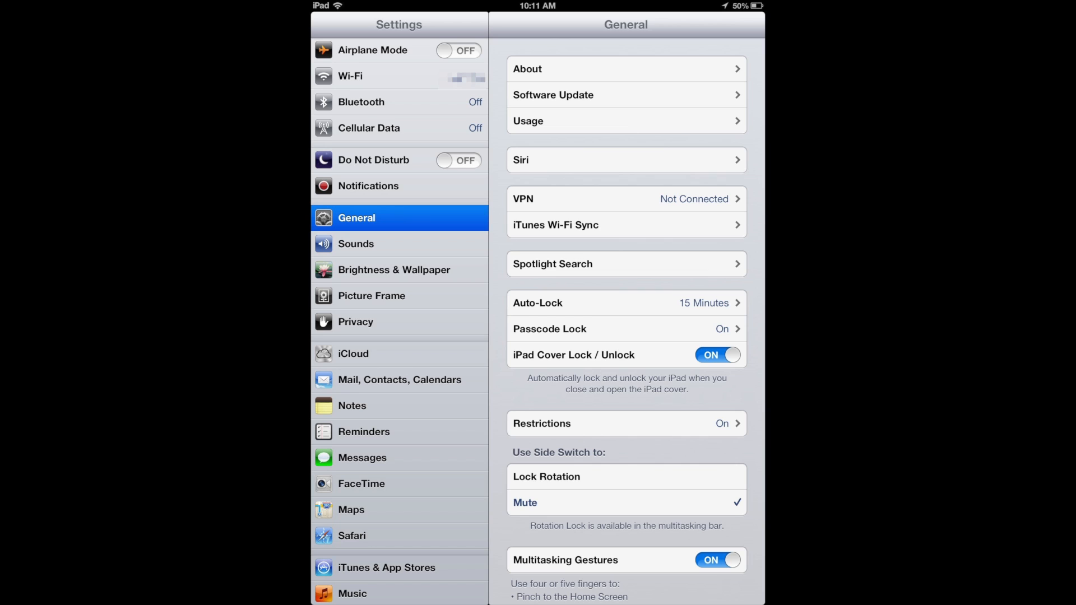
Enter Restrictions from General to see the allowed apps and content ratings
click(625, 424)
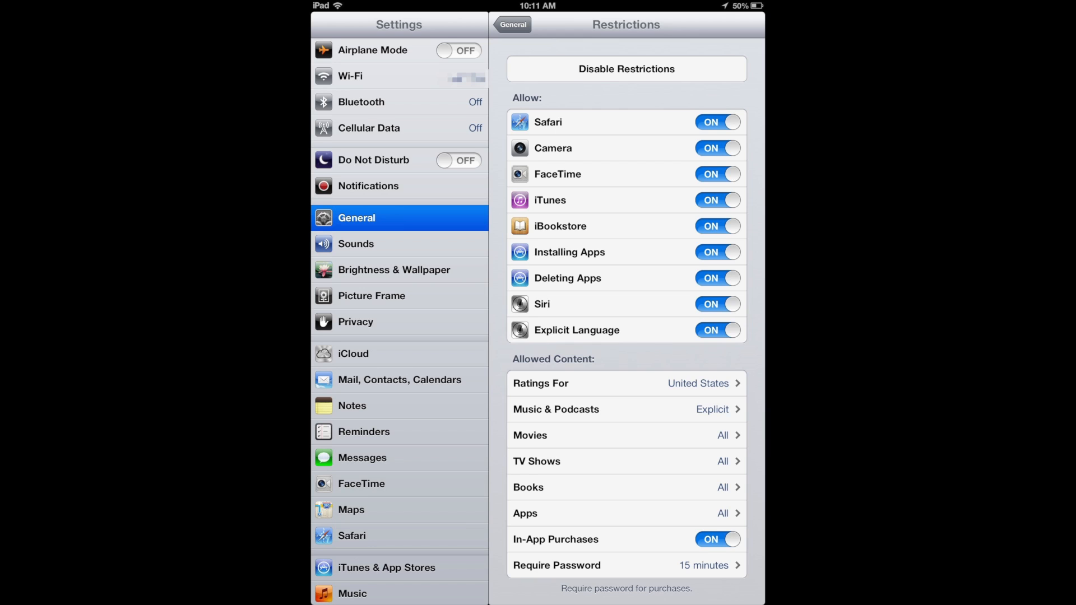
Switch In-App Purchases off and set Require Password to Immediately
click(716, 539)
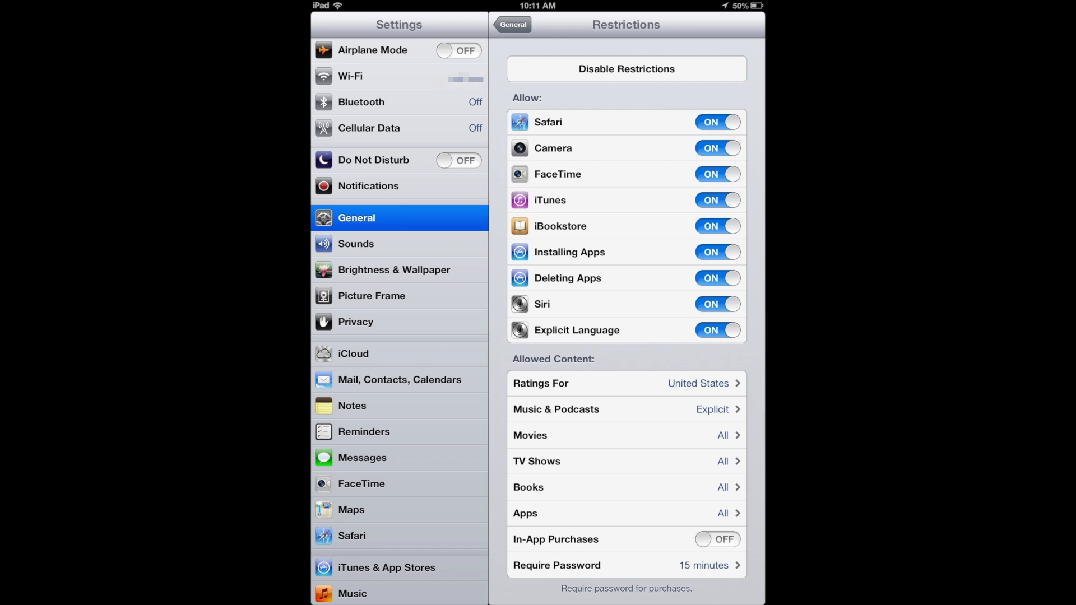
click(624, 565)
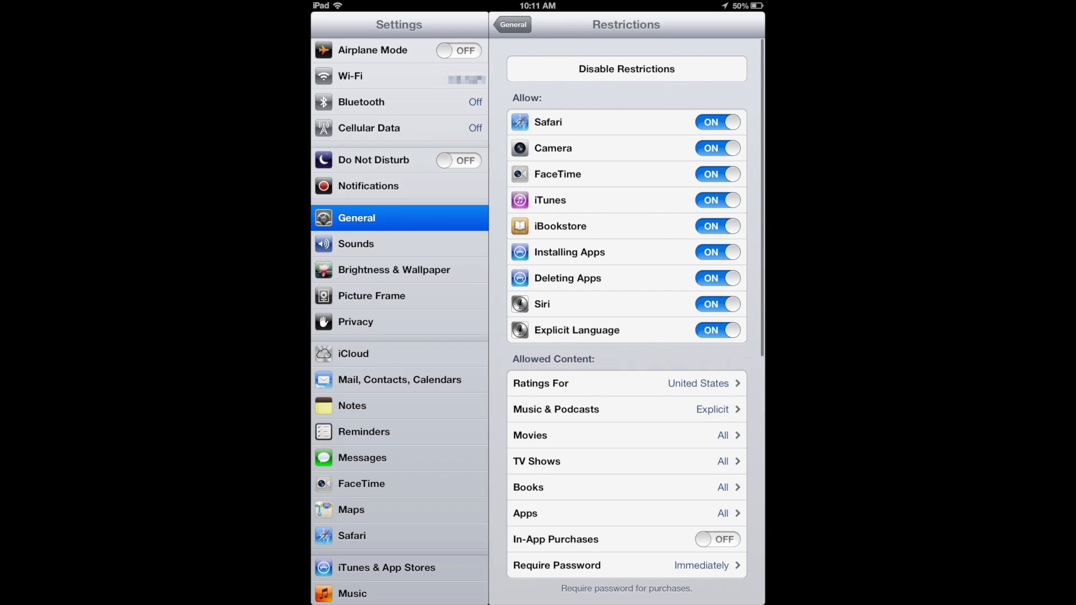